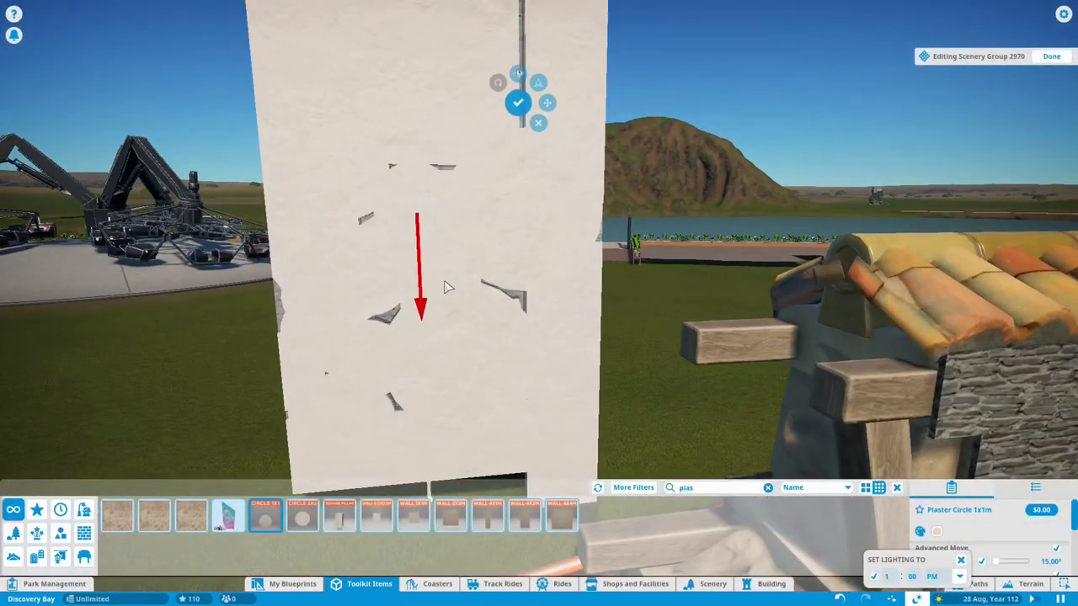
Move the white plaster wall piece into place on the bell tower with the axis gizmo
{"action": "left_click", "coordinate": [302, 515]}
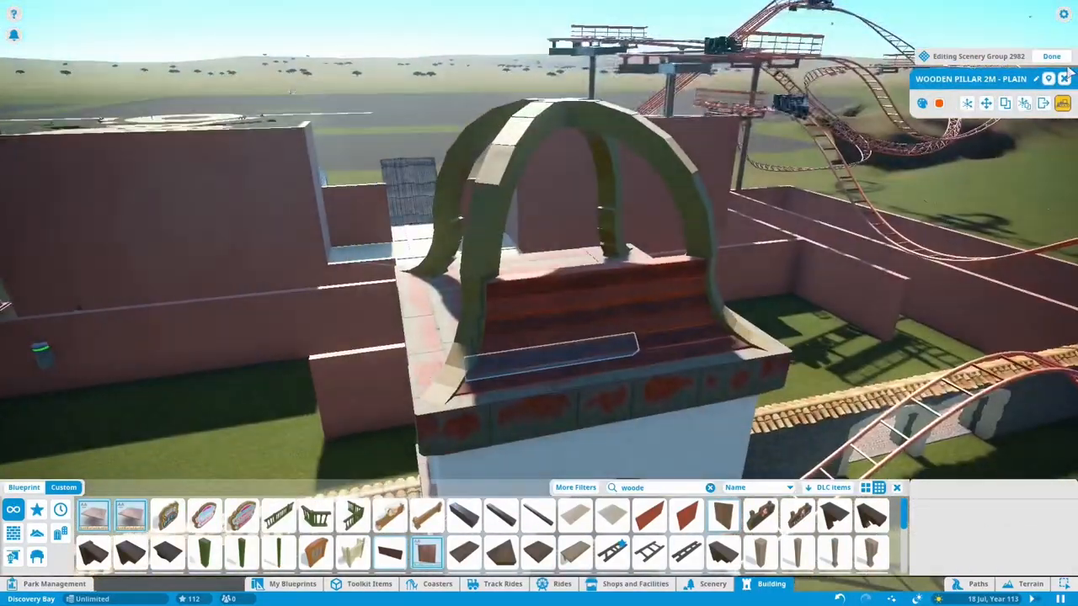
Confirm the crossed arch placement over the tiled roof with Done
{"action": "left_click", "coordinate": [1051, 55]}
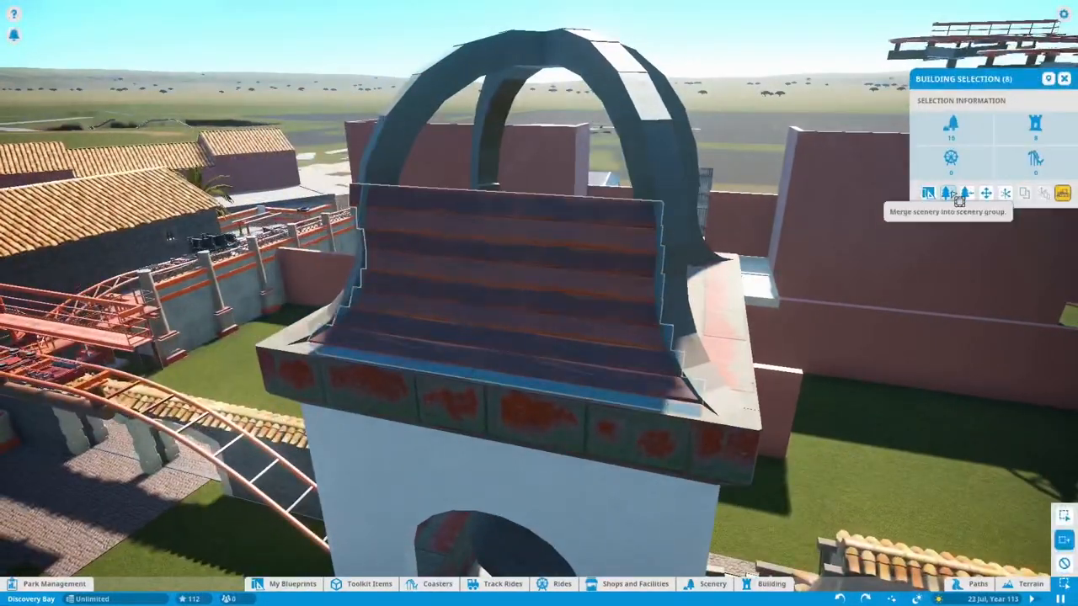
{"action": "left_click", "coordinate": [950, 192]}
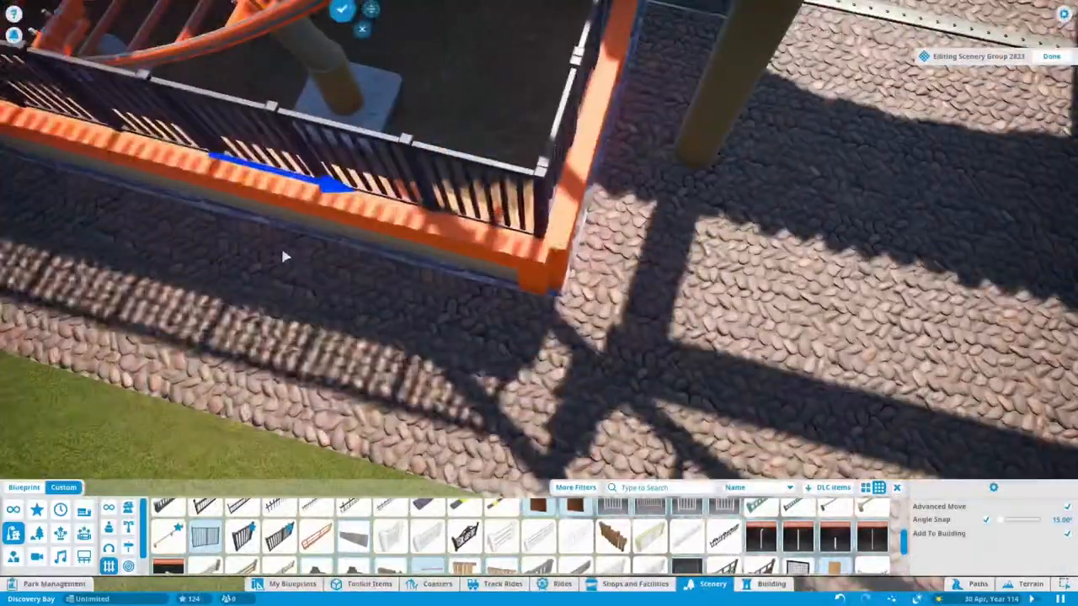
Place a dark railing piece along the orange platform edge with angle snap
{"action": "left_click", "coordinate": [771, 583]}
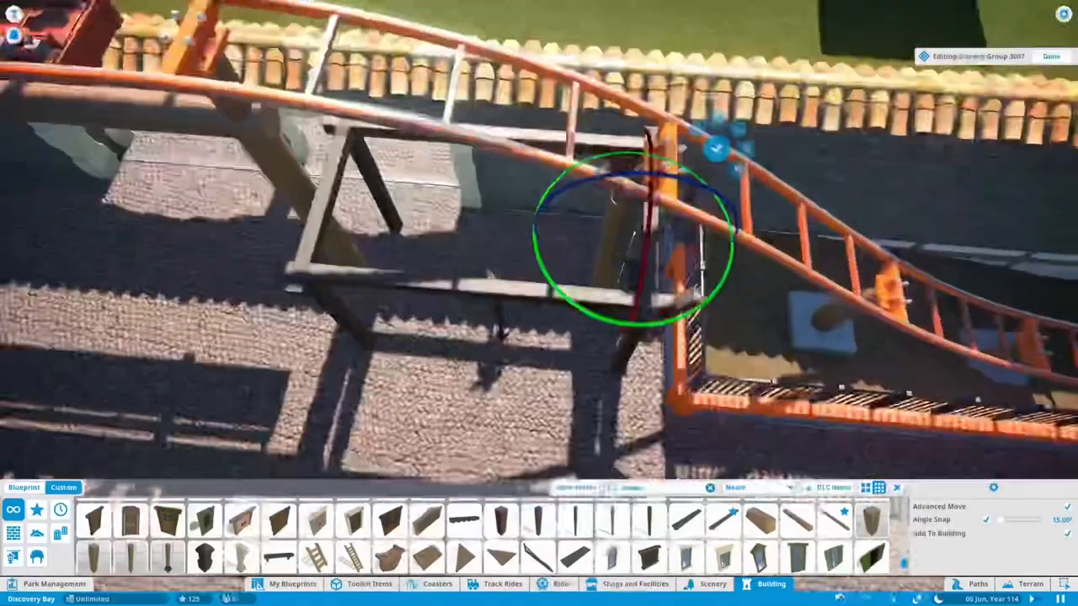
Shift the dark wooden beam frame under the coaster track with the move gizmo arrows
{"action": "left_click", "coordinate": [368, 583]}
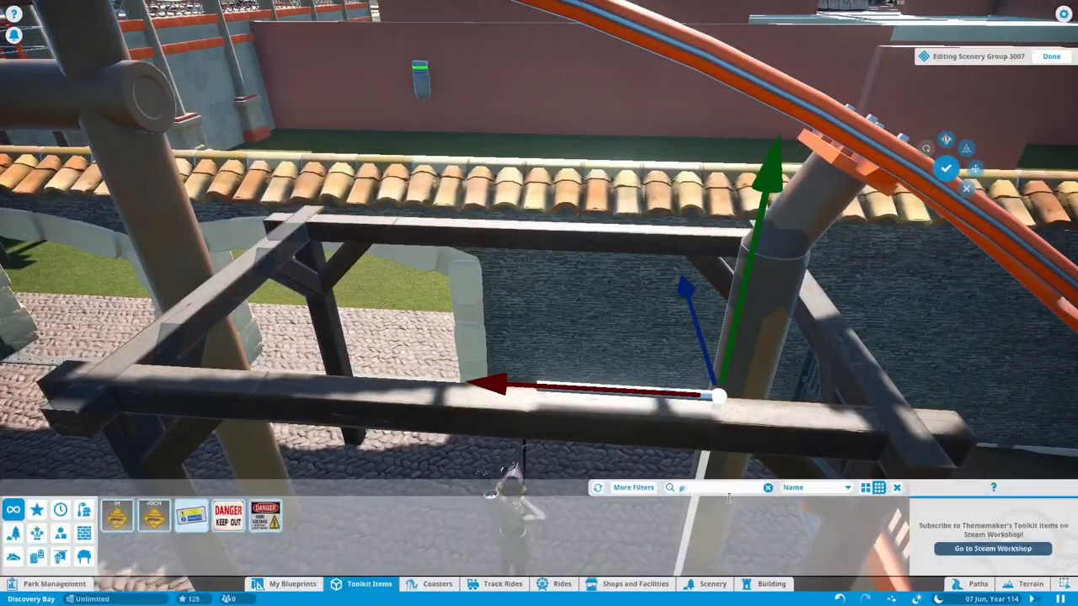